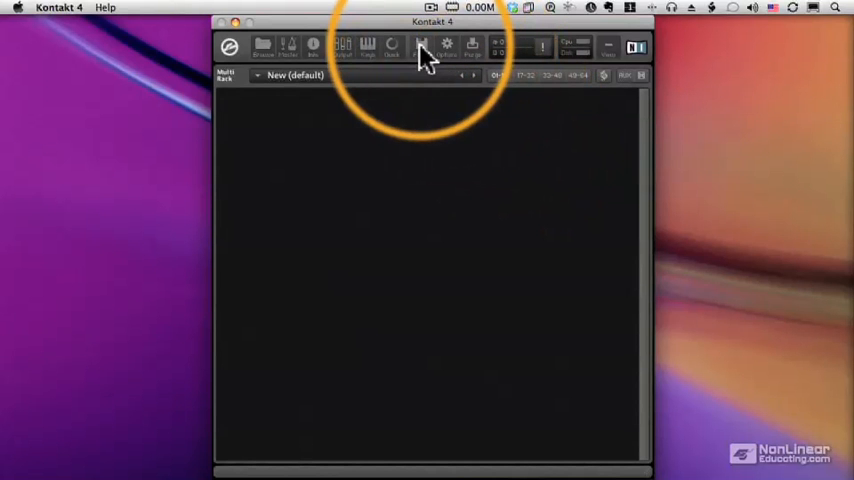
Add a new empty instrument to the multi rack from the Files menu
click(423, 47)
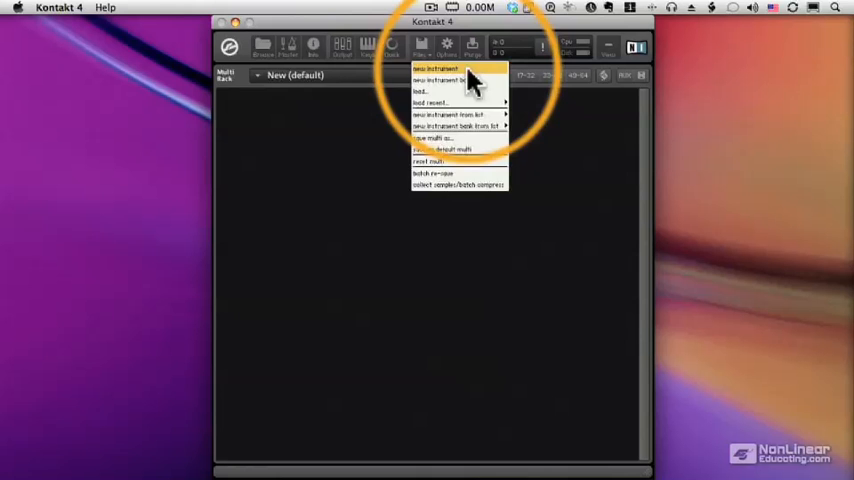
click(436, 68)
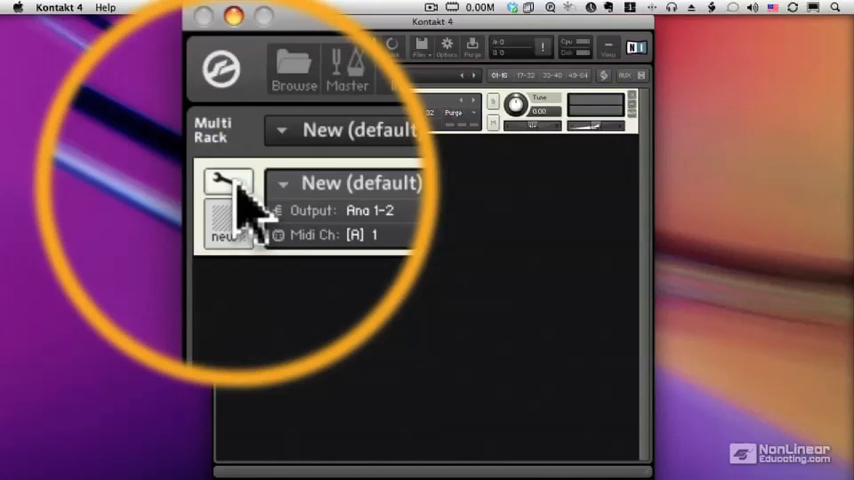
Enter Instrument Edit Mode on the new default instrument via its wrench icon
click(228, 185)
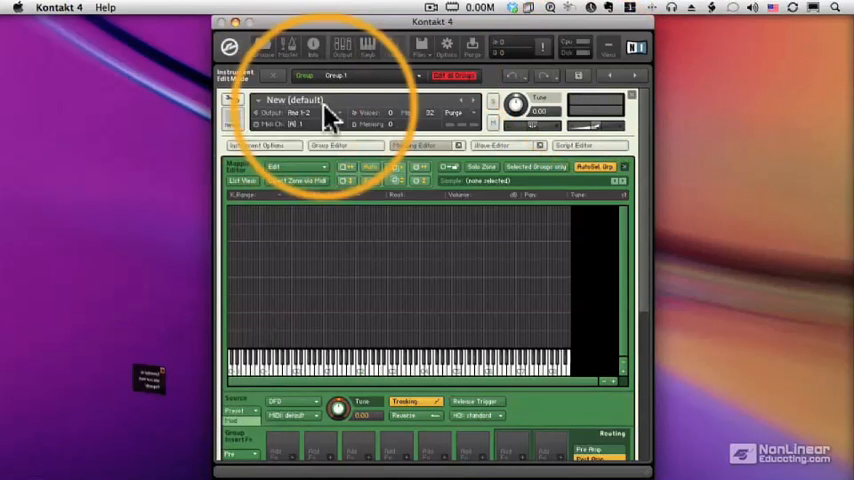
Name the instrument 'My New Instrument'
text(My)
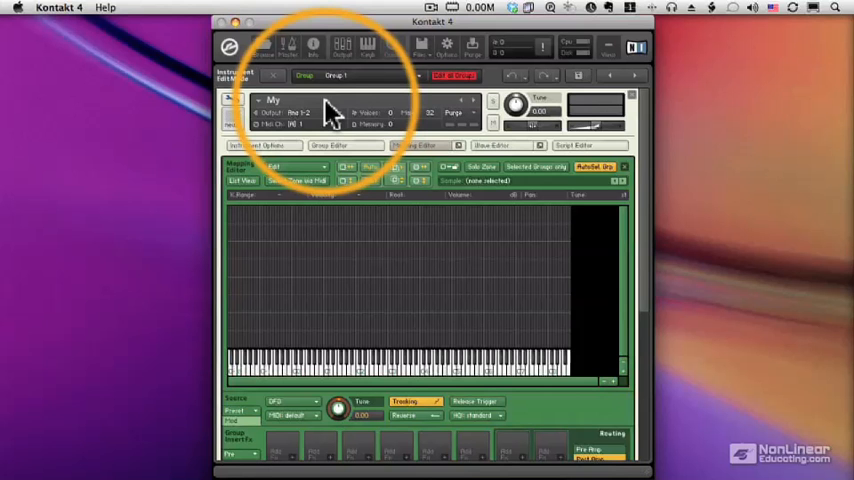
text(New Instrument.nki)
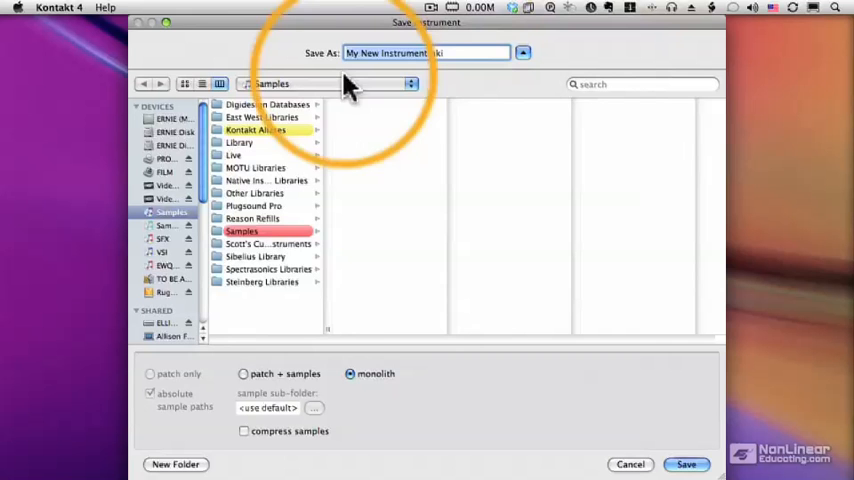
Save 'My New Instrument' as a monolith in the My KONTAKT Instruments folder
click(265, 243)
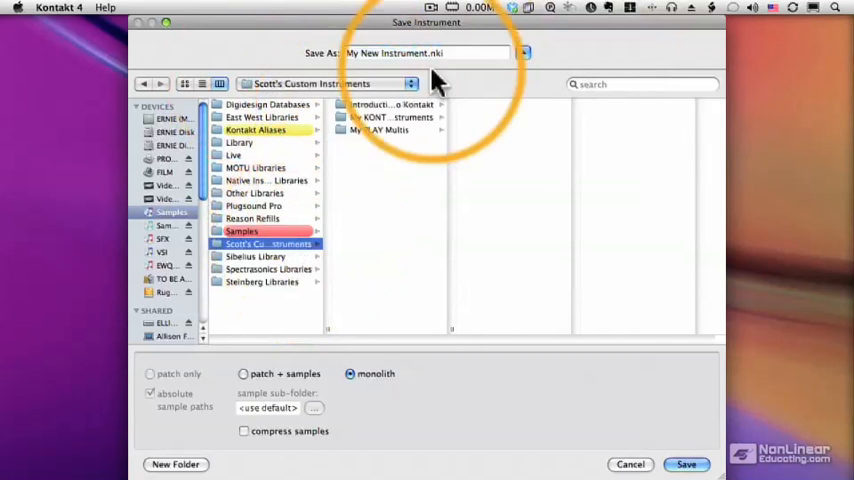
mouse_move(256, 385)
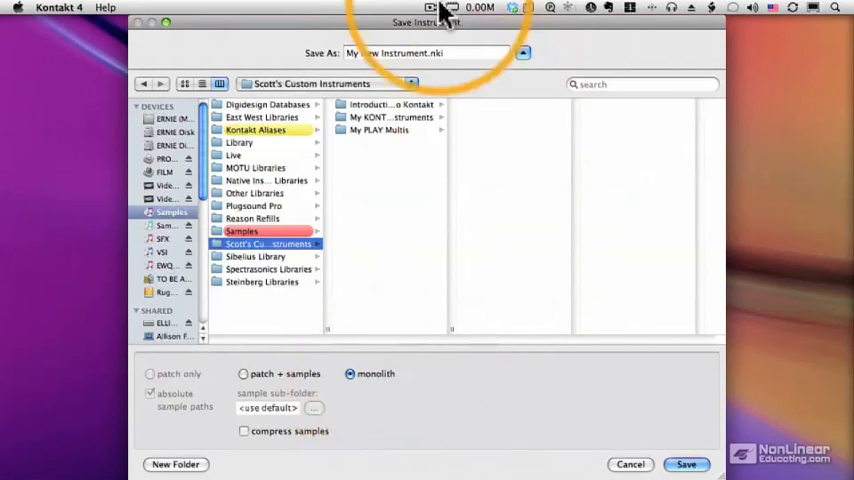
click(390, 117)
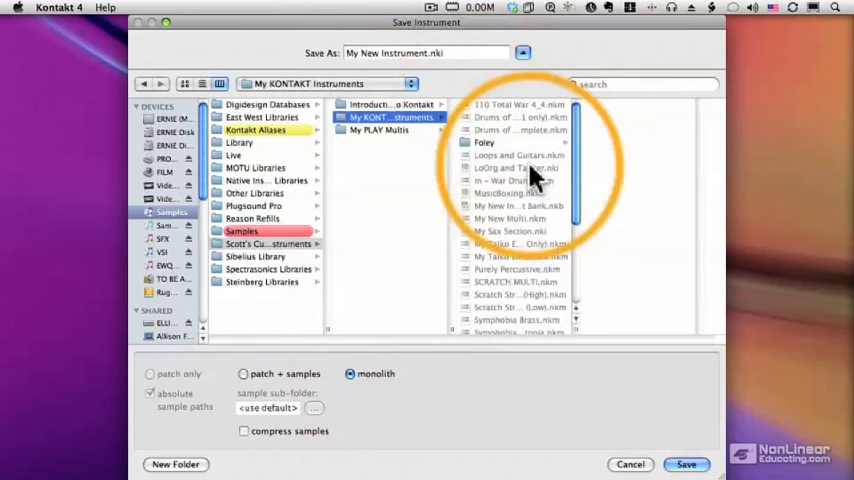
click(694, 464)
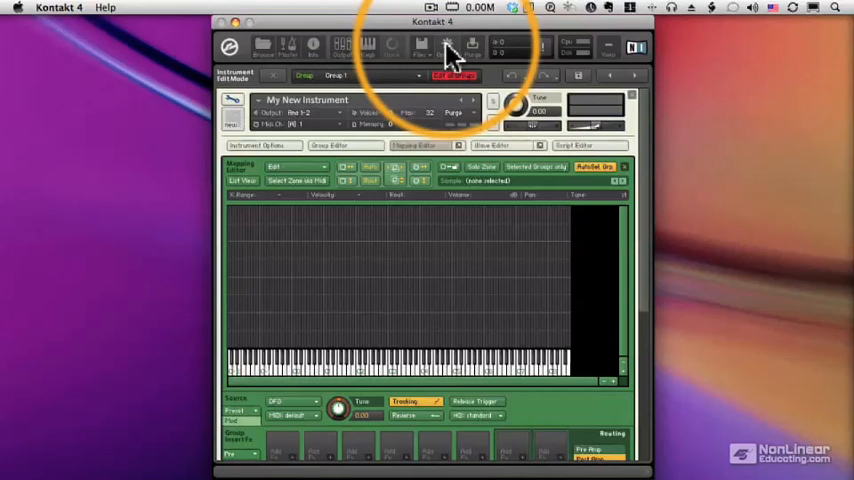
click(443, 45)
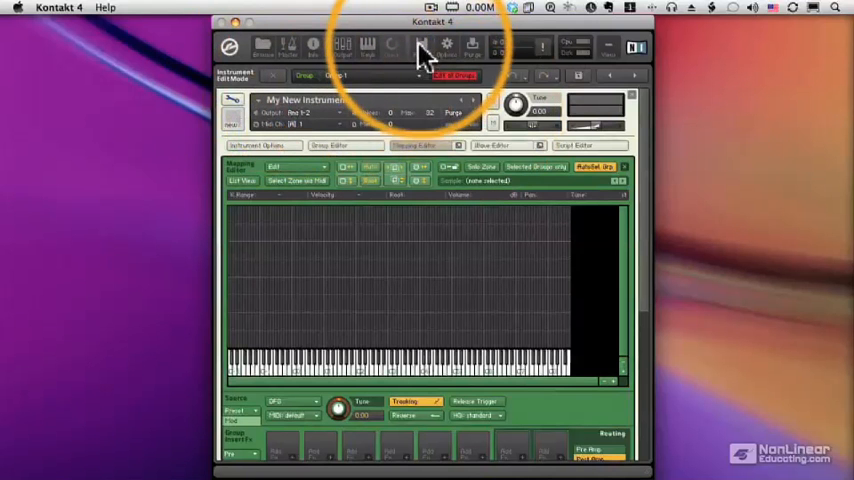
Leave edit mode and reset the multi so the rack is empty
click(447, 45)
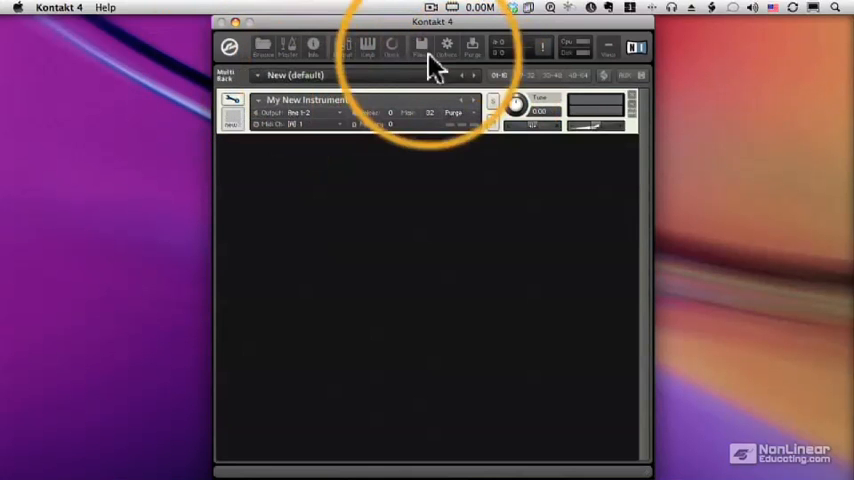
click(419, 46)
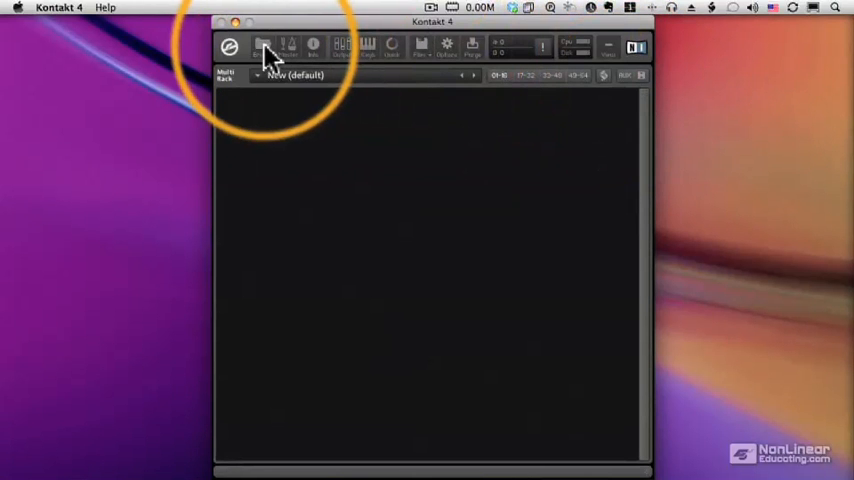
Open the file browser to reach the Bass Samples library
click(262, 50)
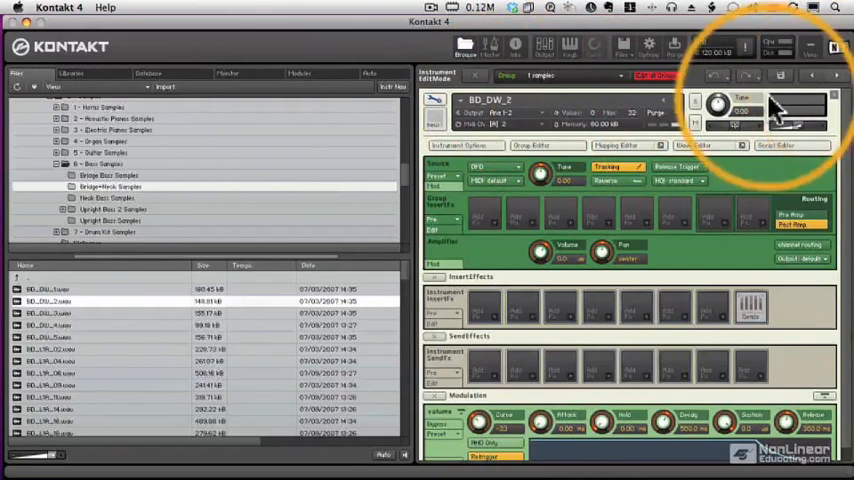
Open BD_L1A_02 in edit mode and show its Mapping Editor
click(619, 145)
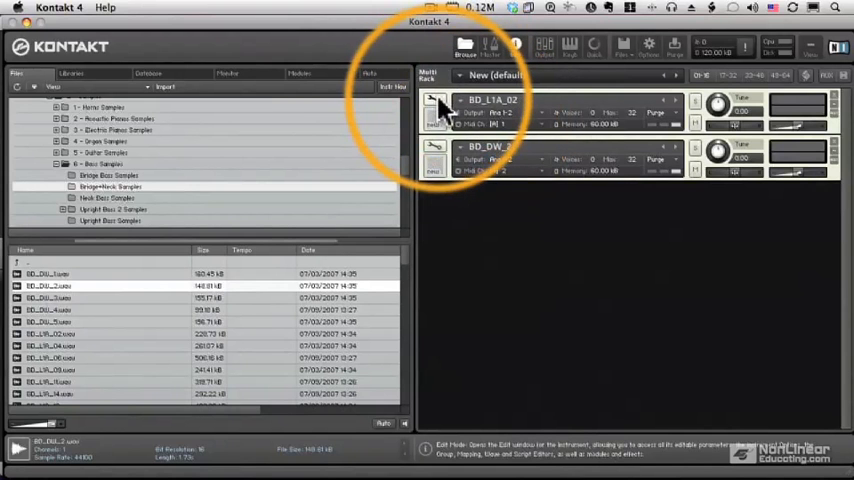
click(433, 108)
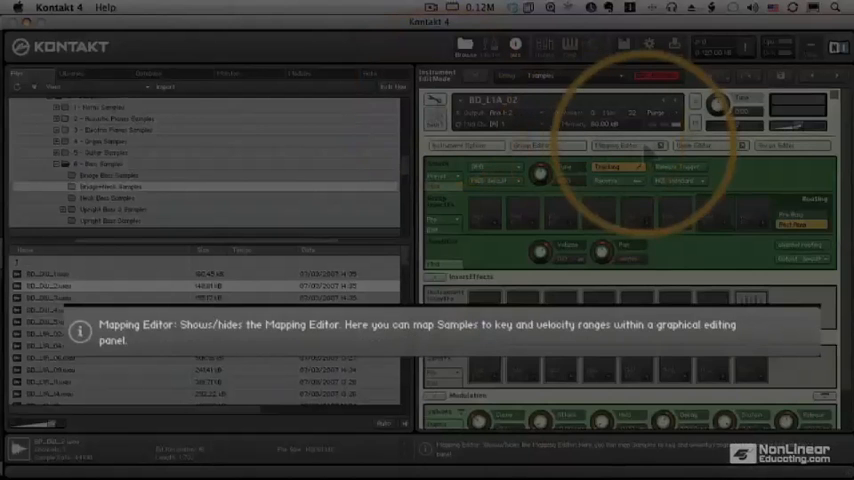
click(621, 146)
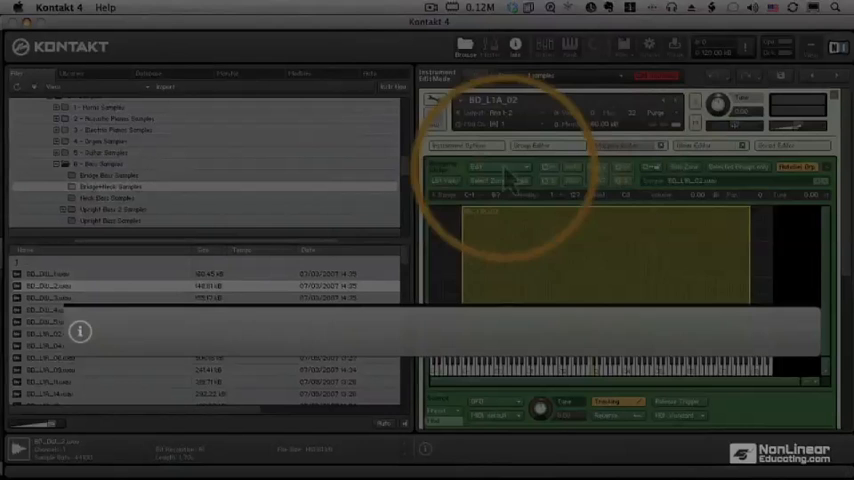